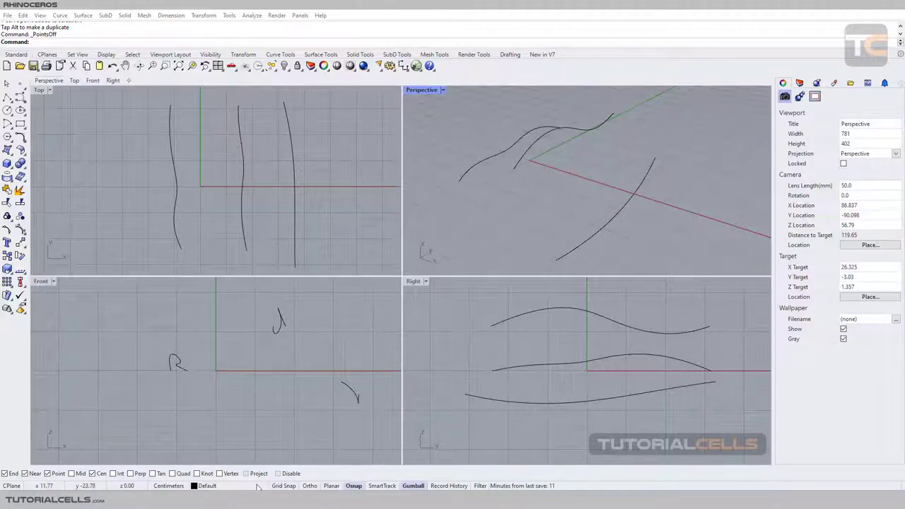
mouse_move(518, 336)
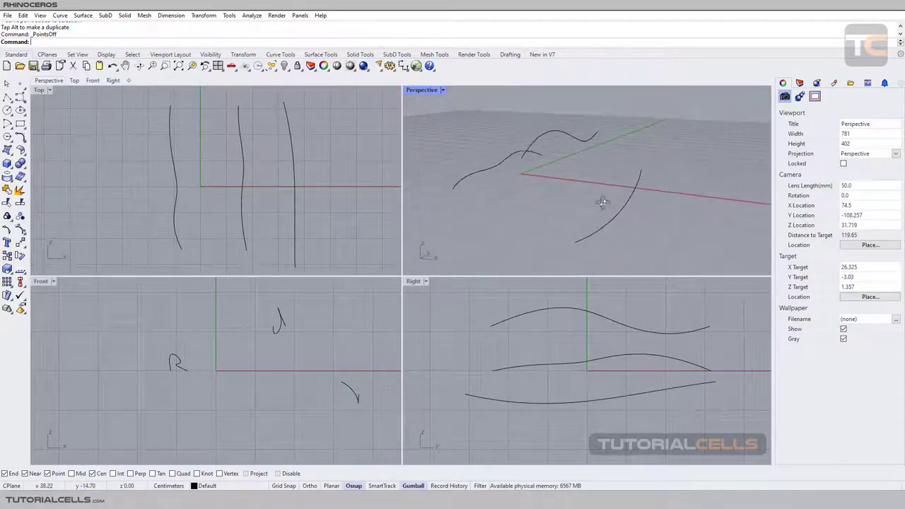
Orbit the Perspective view around the three sketch curves.
left_click_drag(601, 203, 481, 145)
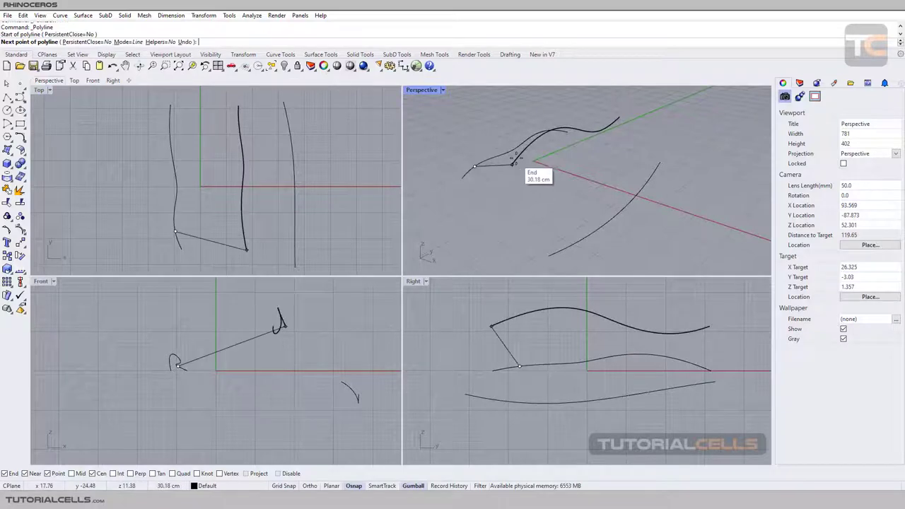
Snap zigzag polyline points across the curves, maximizing the Perspective view partway.
left_click(550, 256)
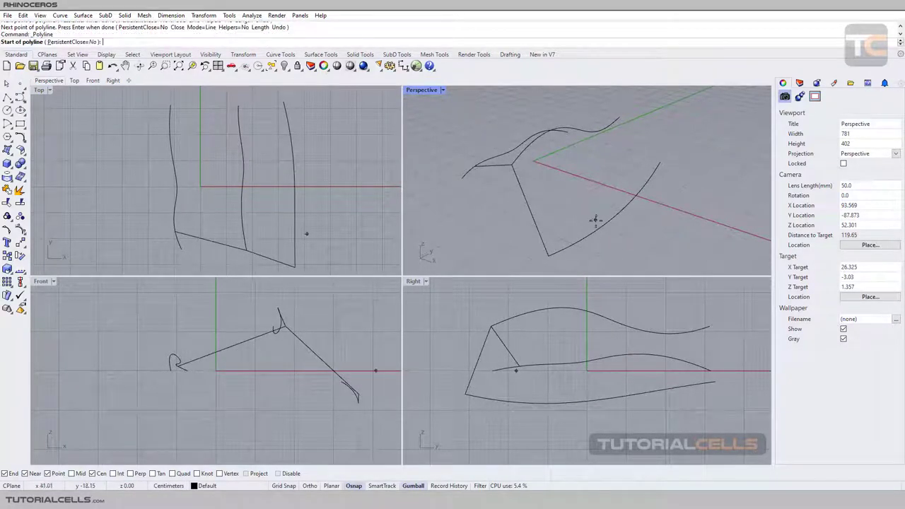
left_click(599, 226)
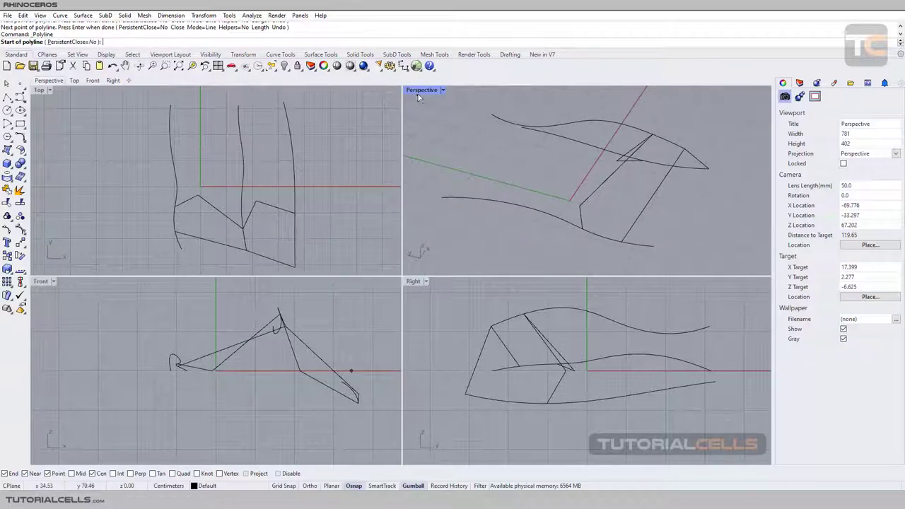
double_click(421, 90)
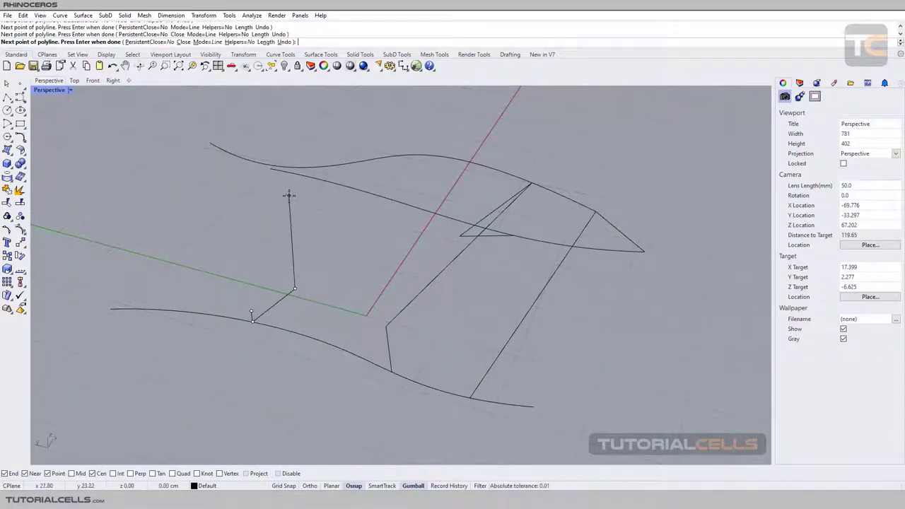
left_click(329, 167)
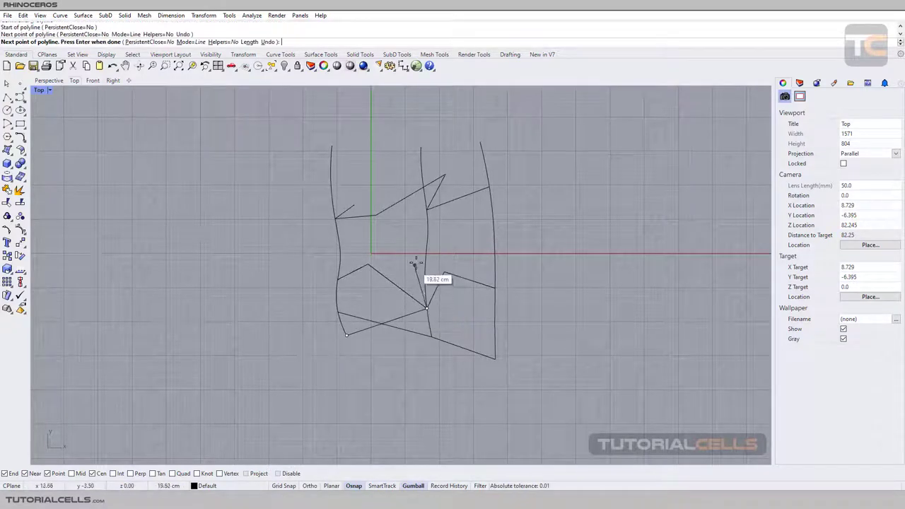
Finish the Top-view polyline, delete it, and orbit the Perspective view.
left_click(488, 228)
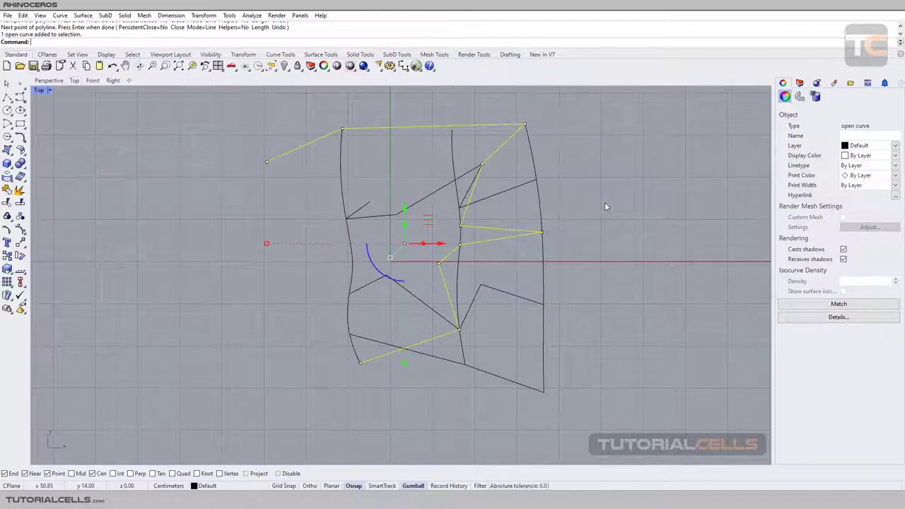
mouse_move(226, 131)
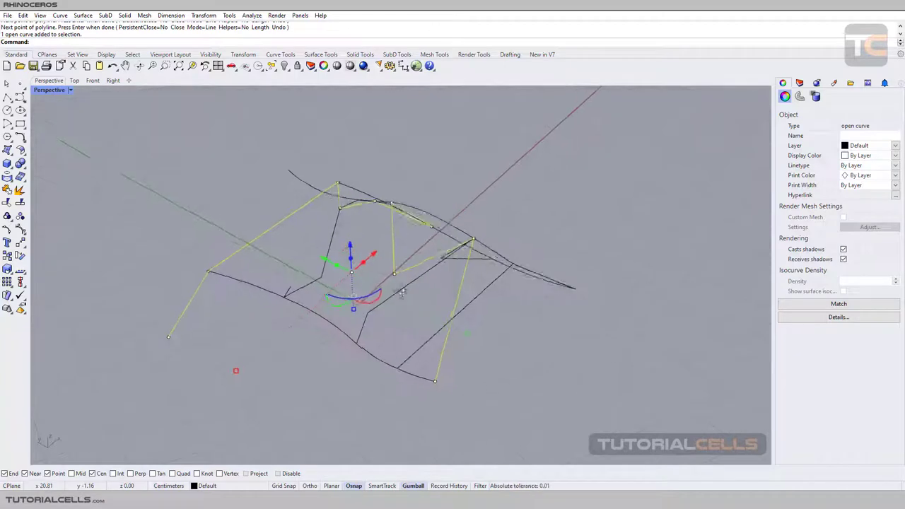
key("Delete")
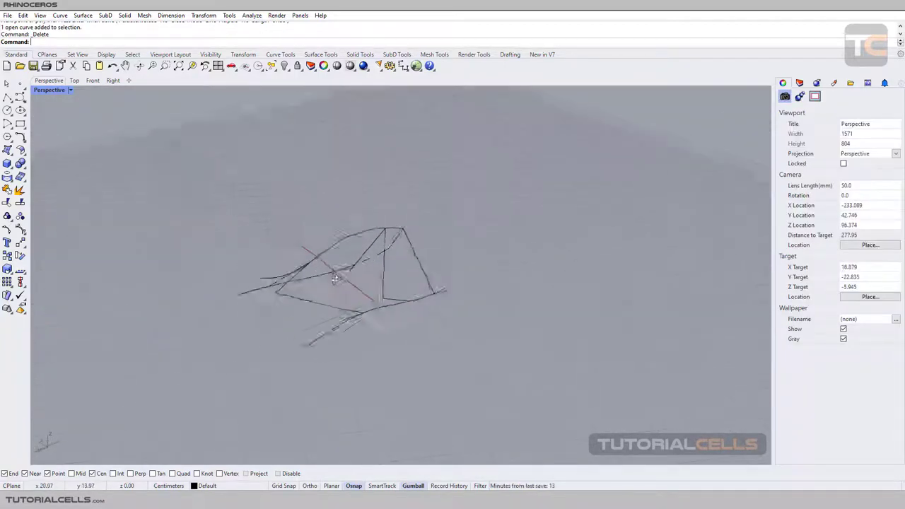
left_click_drag(336, 280, 249, 309)
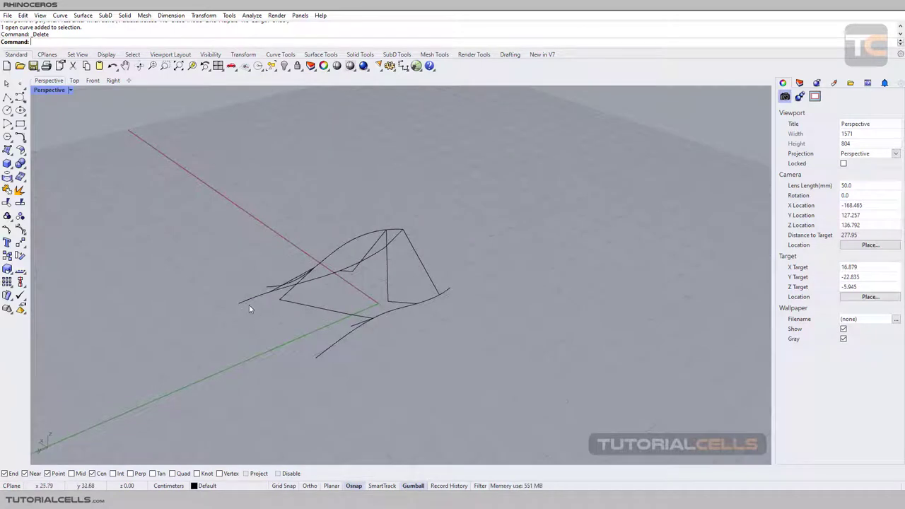
mouse_move(302, 272)
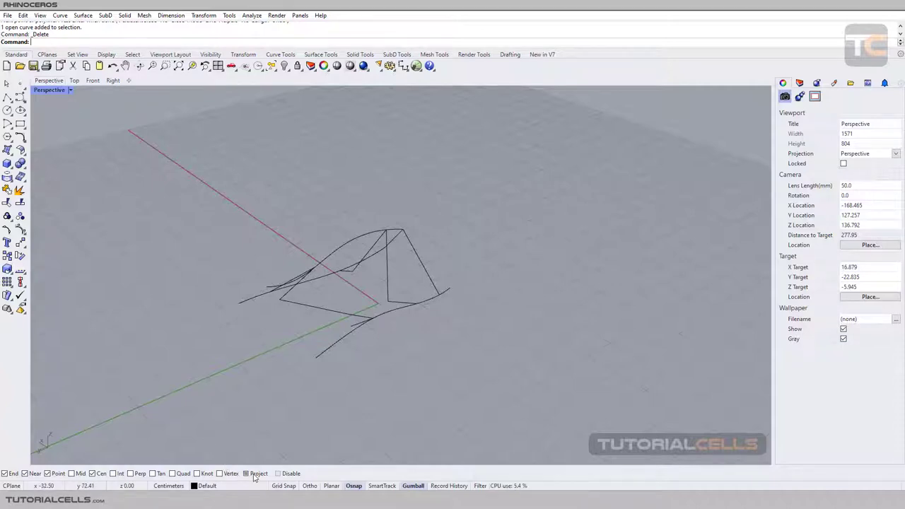
mouse_move(80, 105)
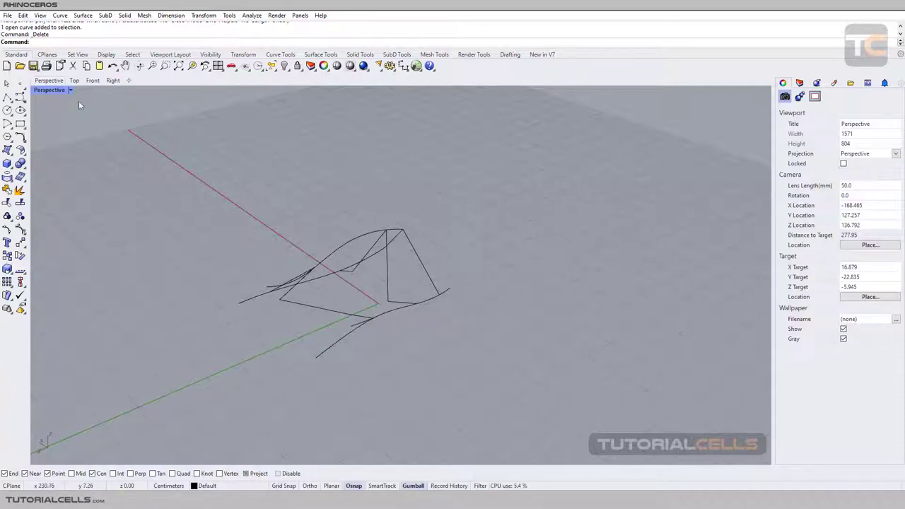
Restore the four-viewport layout showing the curves and connecting polylines.
left_click(74, 80)
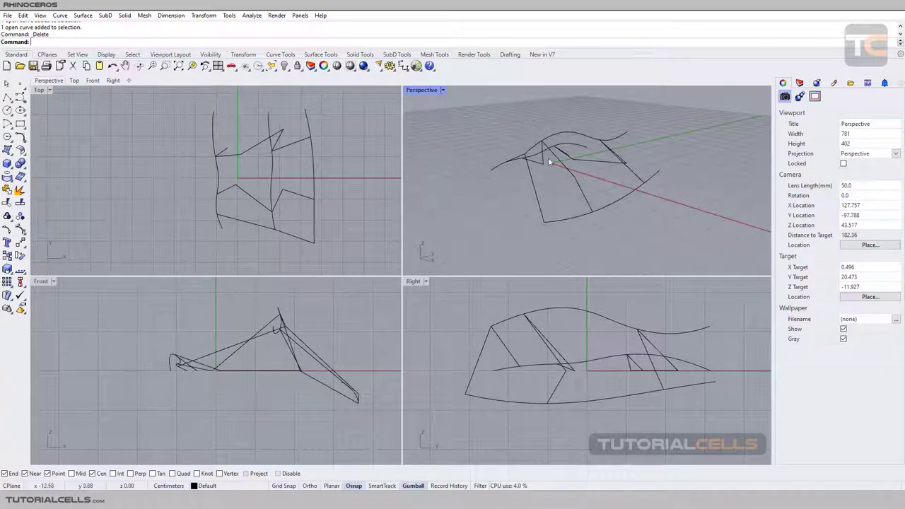
mouse_move(544, 170)
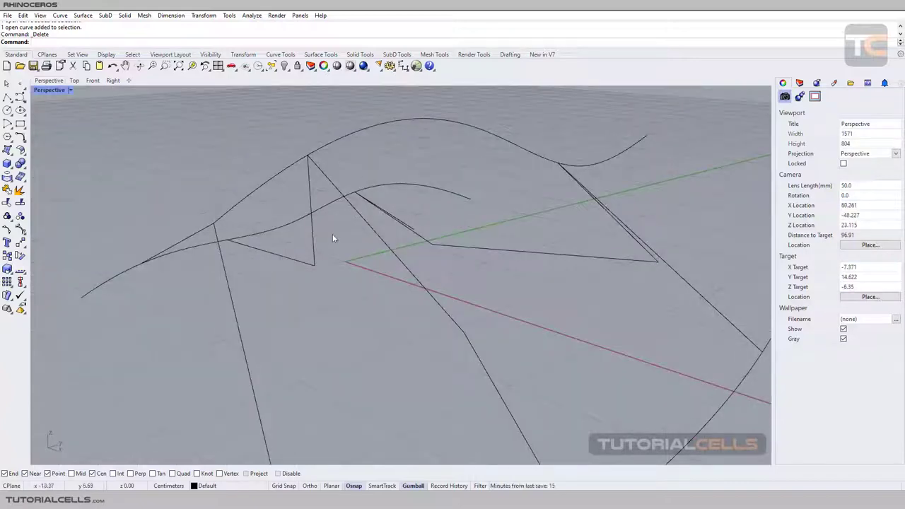
mouse_move(254, 301)
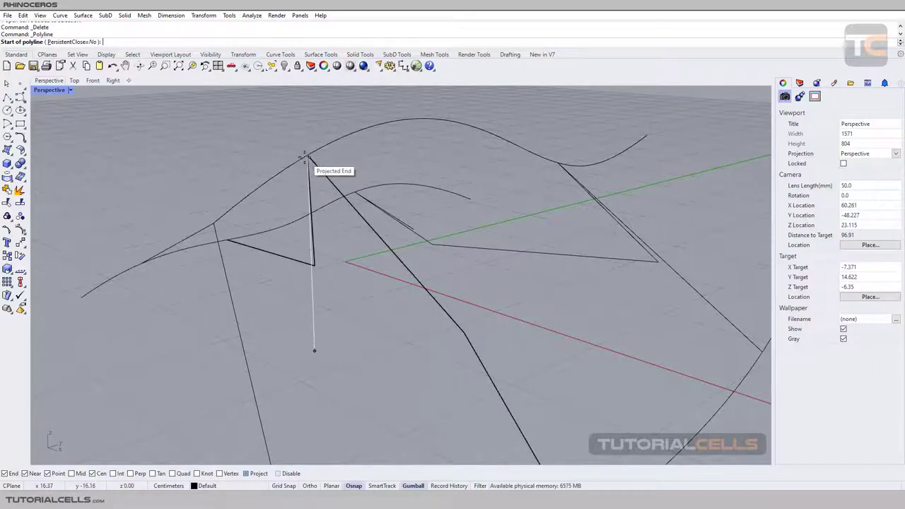
Start a flat polyline at a curve's projected end and snap a point onto the curve.
left_click(128, 338)
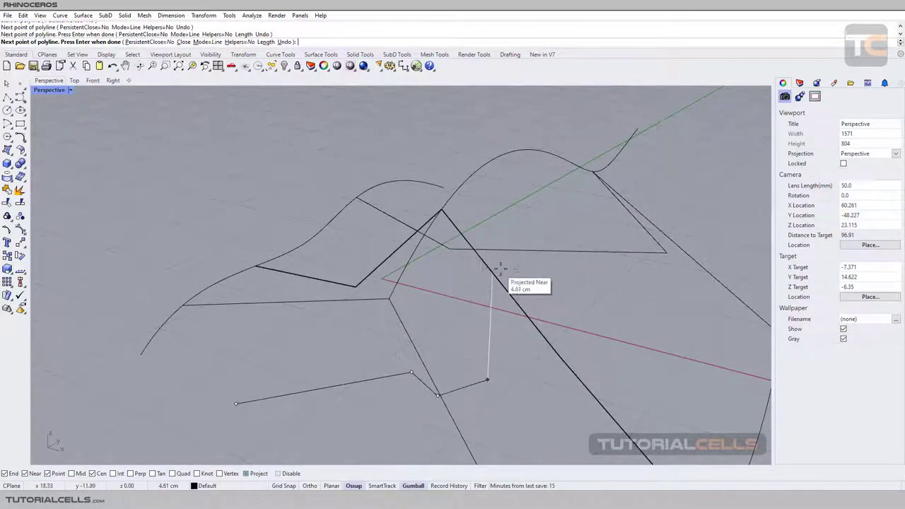
mouse_move(499, 149)
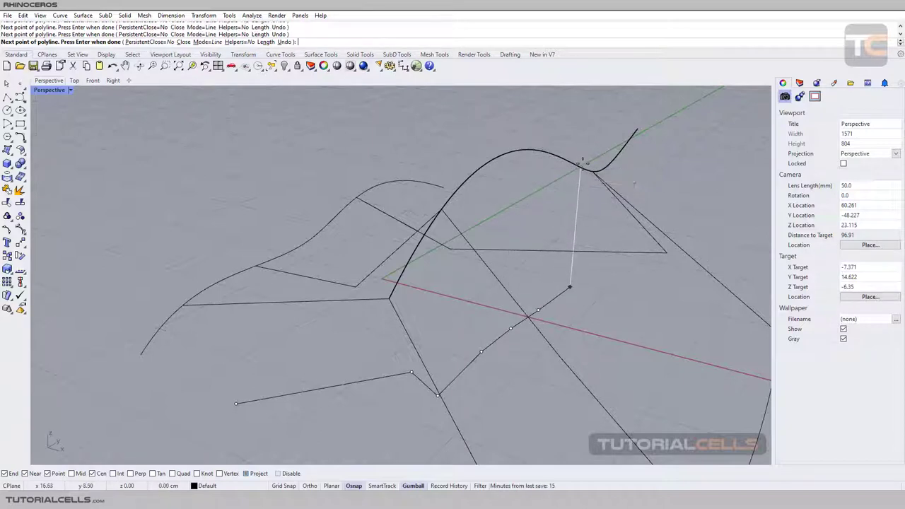
left_click(616, 228)
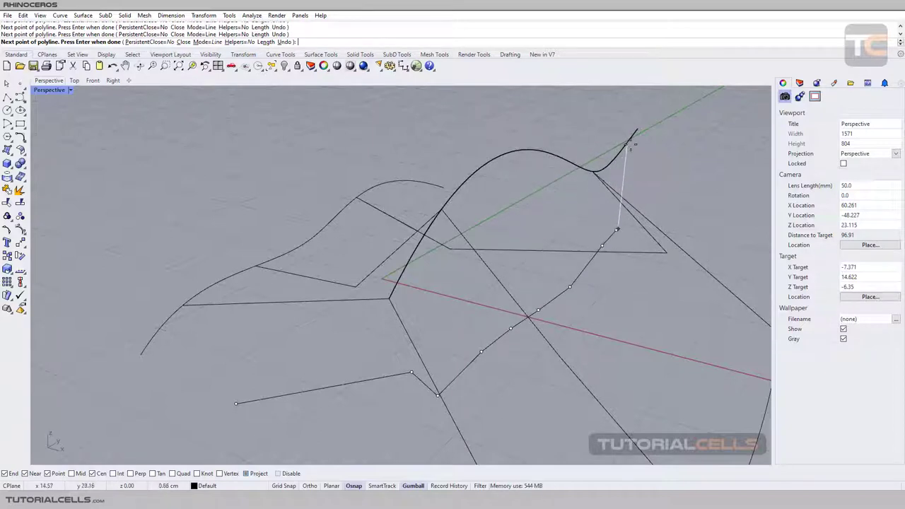